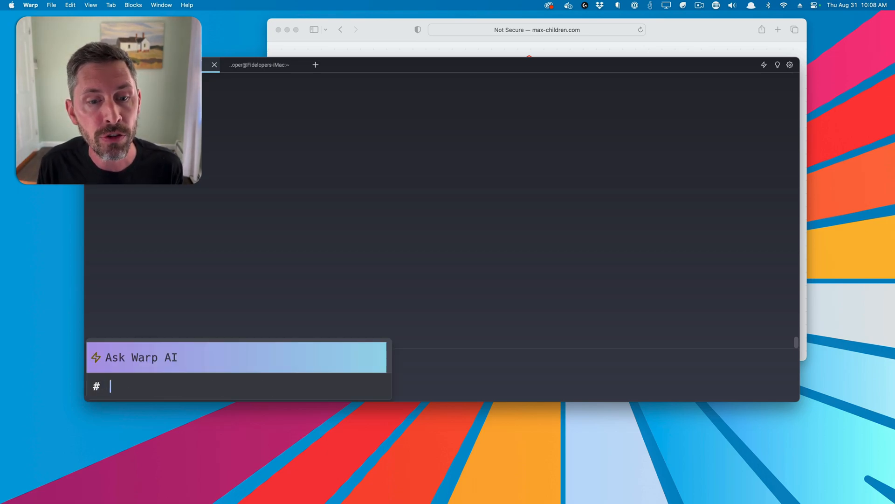
# - Ask Warp AI for a memory division and run echo $((3000 / 50)) to get 60 workers
pyautogui.write('4gb')
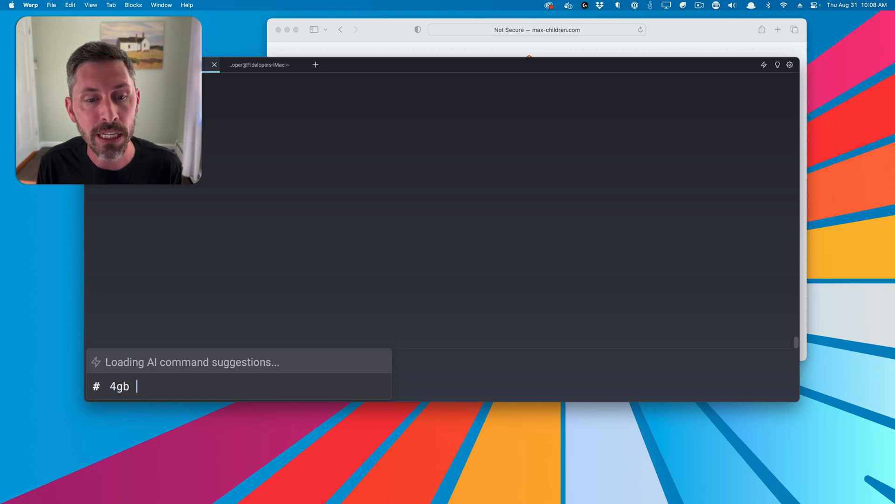
pyautogui.write('4000m')
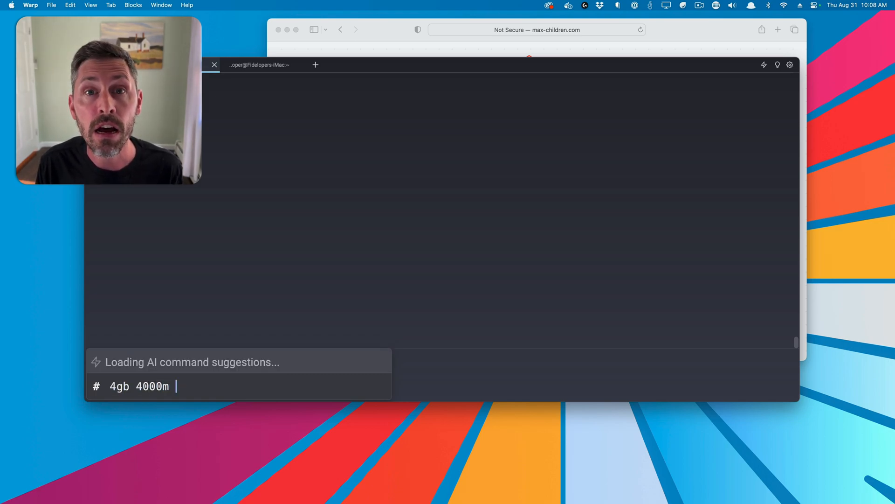
pyautogui.write('b /')
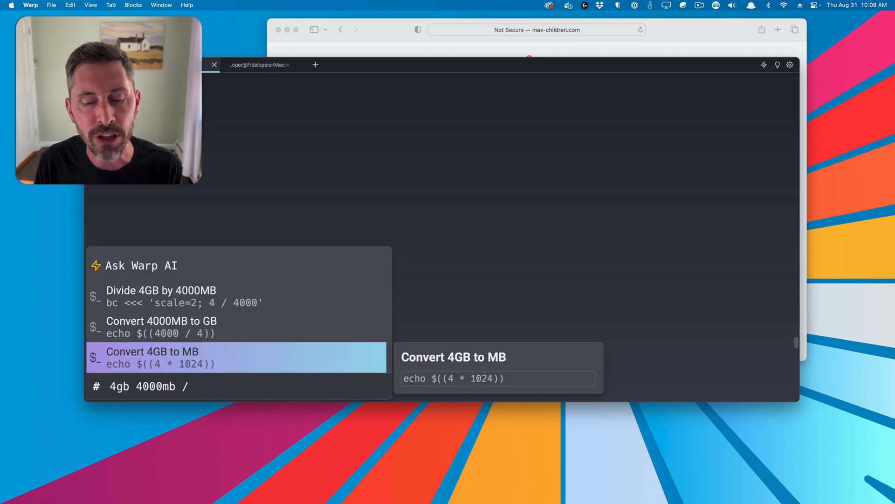
pyautogui.write('40')
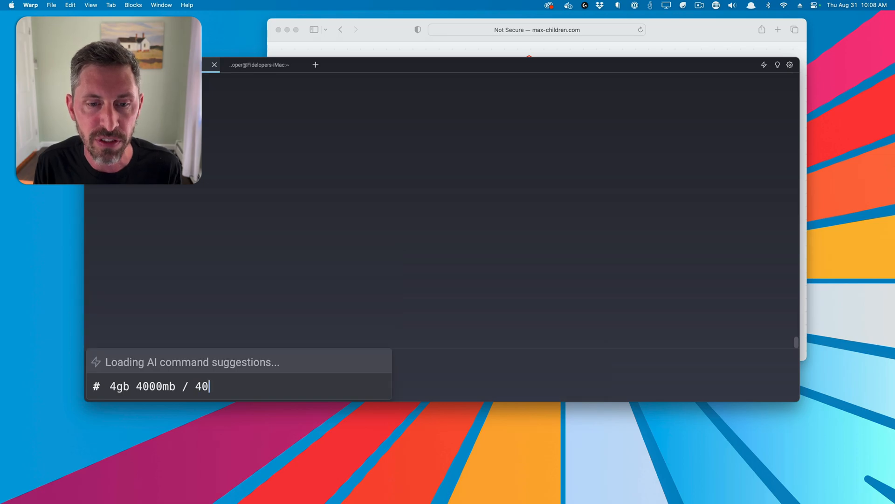
pyautogui.write('50')
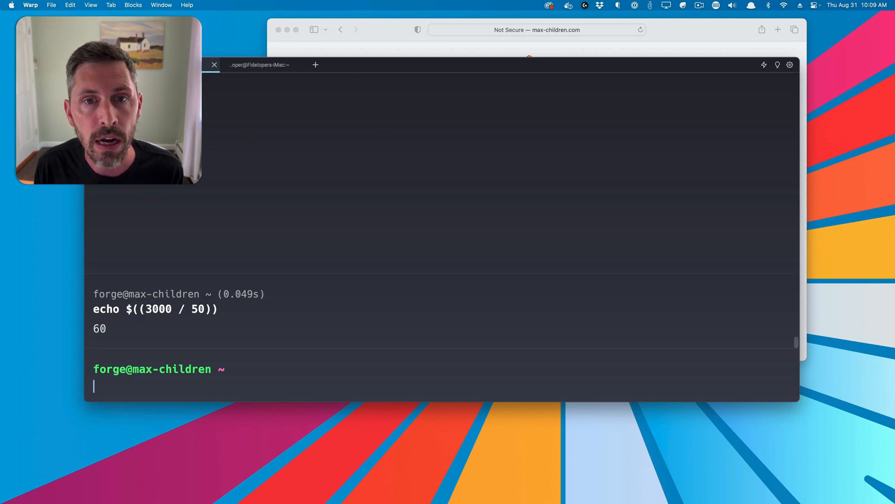
pyautogui.write('sudo vim /etc/php/8.2/fpm/pool.d/www.conf')
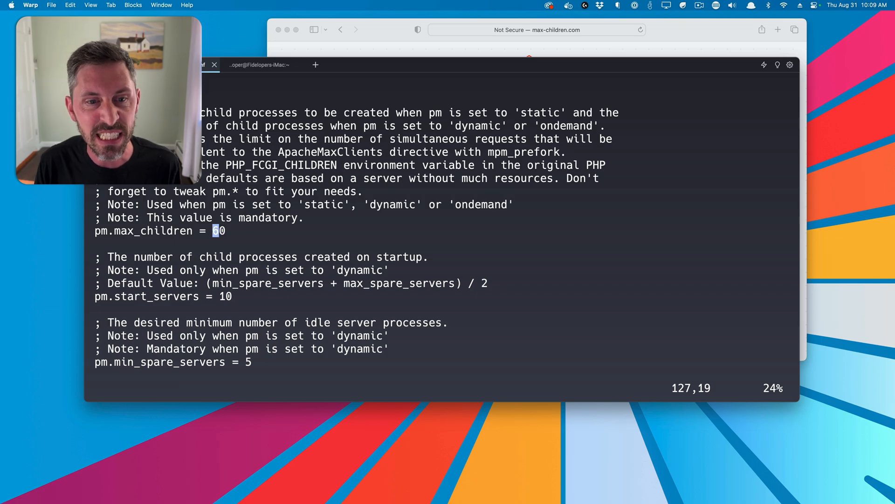
pyautogui.scroll(-3)
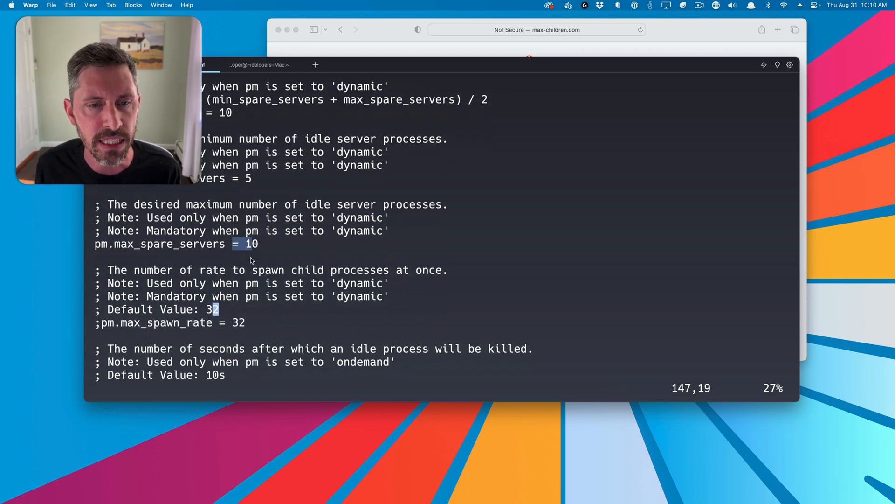
pyautogui.scroll(-3)
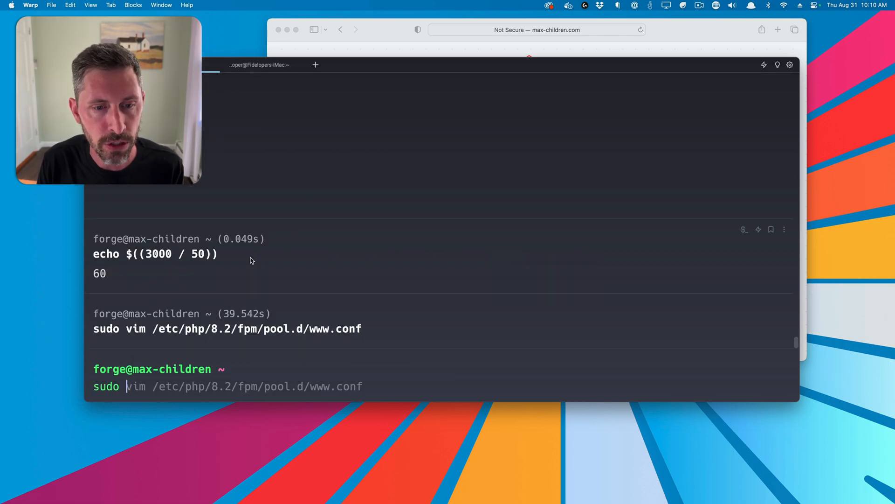
# - Restart php8.2-fpm with sudo service and clear the terminal
pyautogui.write('sudo service php8.2-fpm restart')
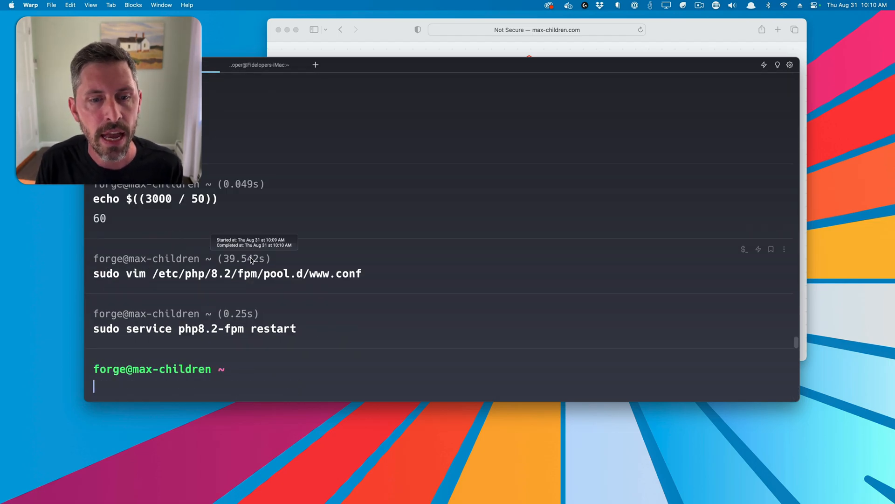
pyautogui.write('clear')
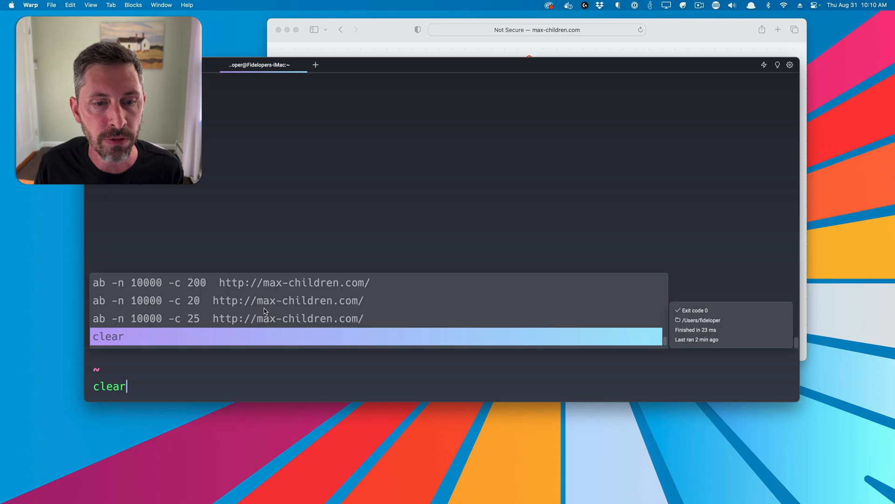
pyautogui.press('Enter')
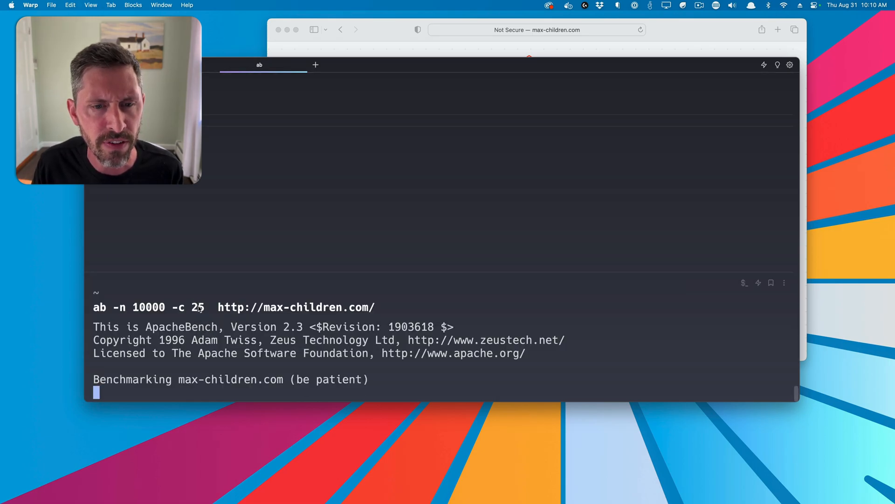
pyautogui.moveTo(205, 179)
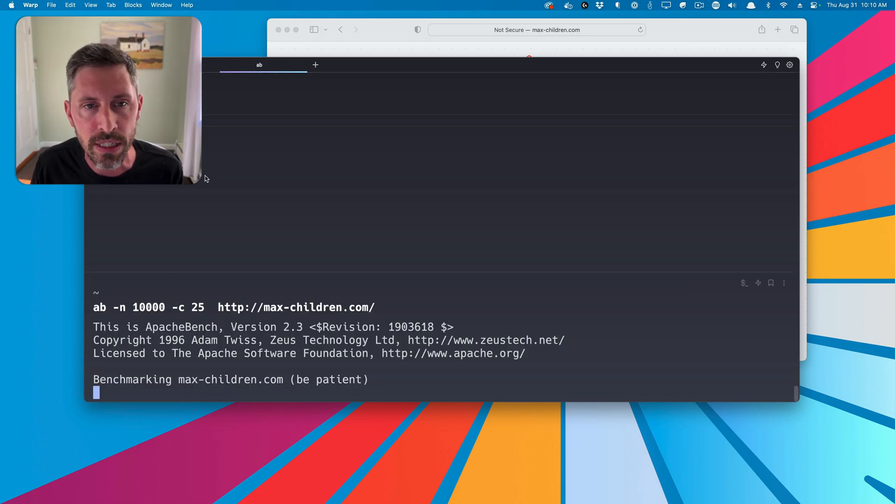